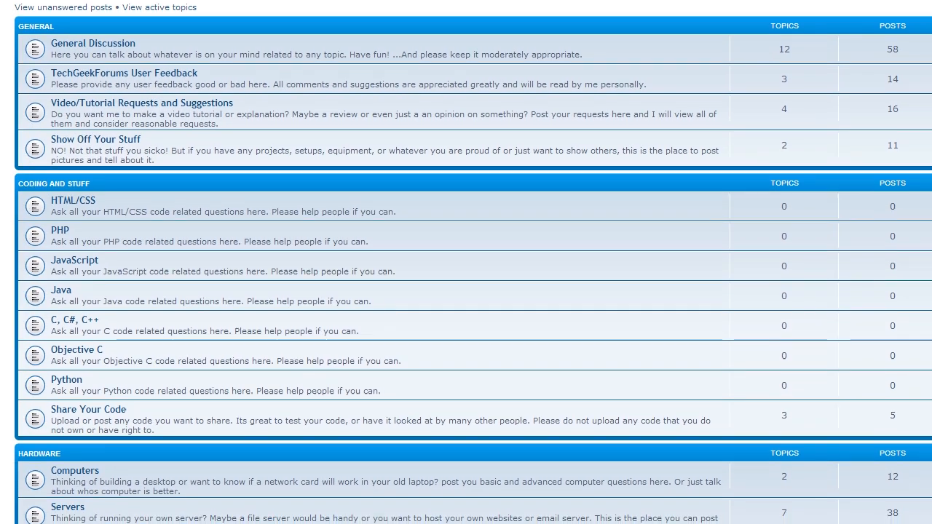
- Scroll through the ownCloud file server thread replies toward the zip attachment
scroll(down, 3)
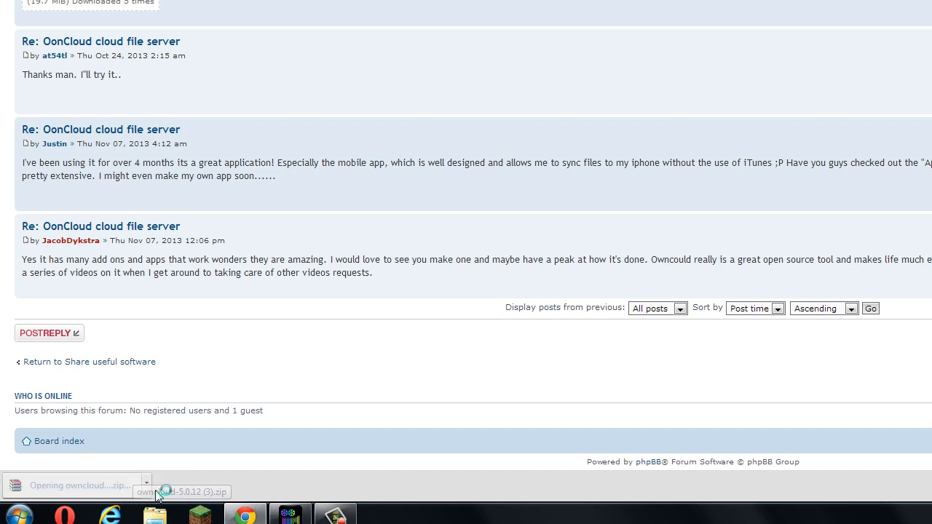
- Open the downloaded ownCloud 5.0.12 zip in WinRAR and dismiss the license reminder
click(181, 493)
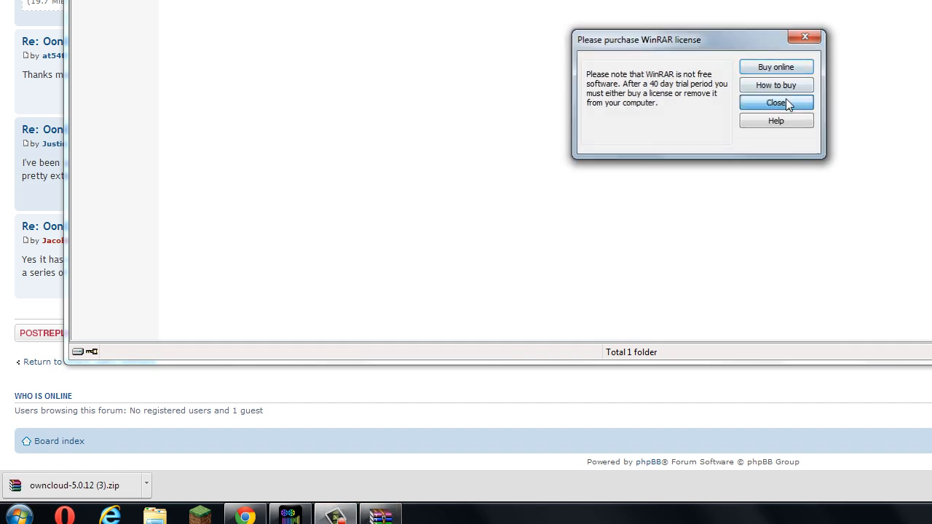
click(775, 101)
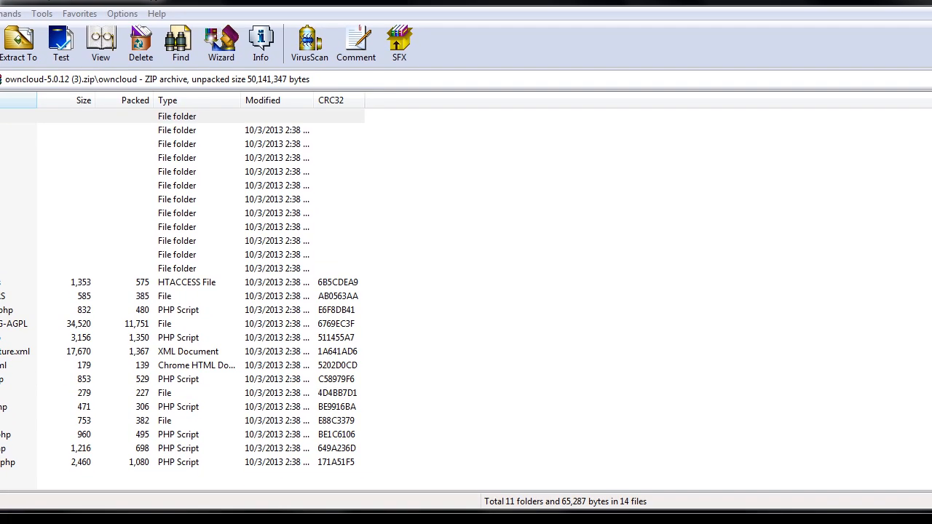
- Reveal the hidden notification-area icons to reach the WampServer tray control
click(810, 510)
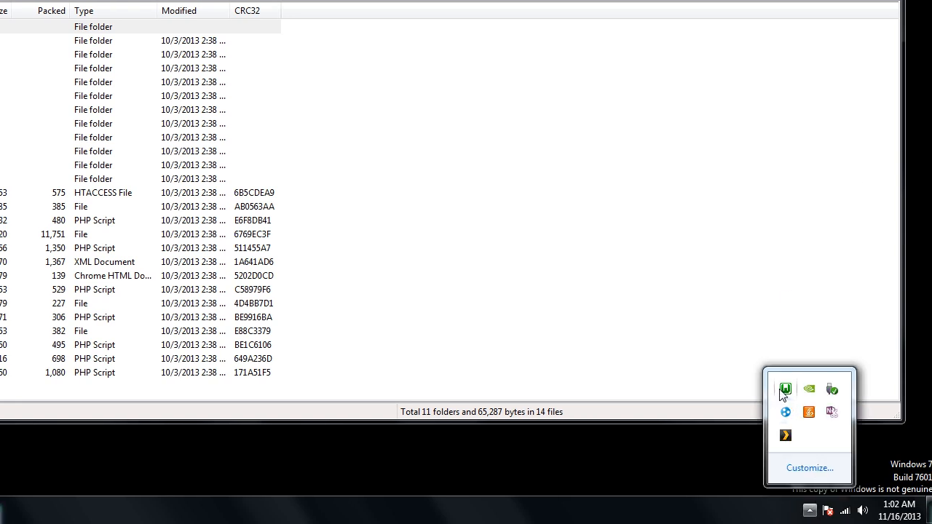
mouse_move(785, 389)
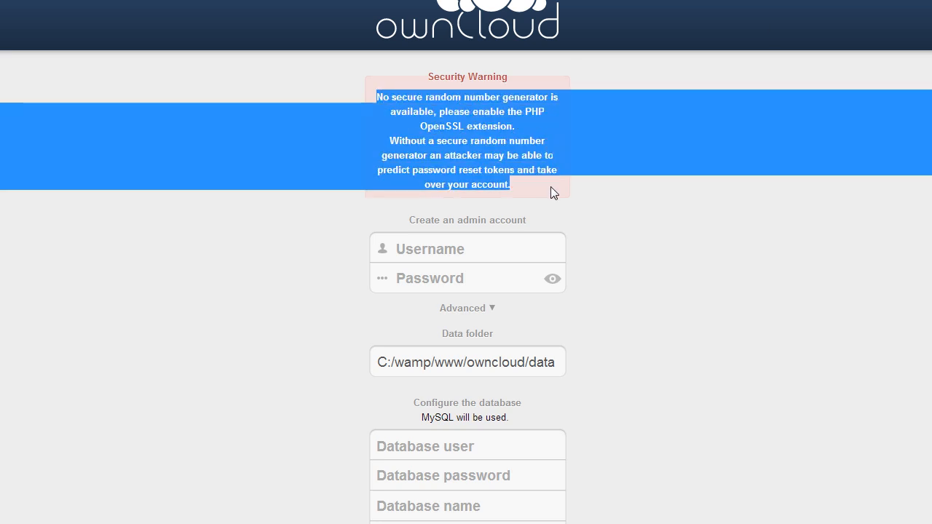
mouse_move(562, 187)
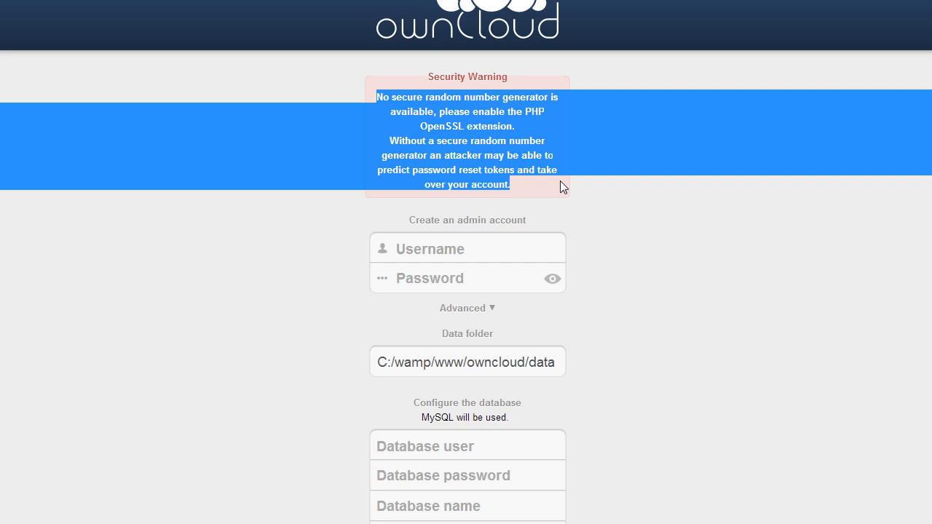
- Enter 'Jacob' as the admin username on the ownCloud setup form
text(Jacob Dykstra)
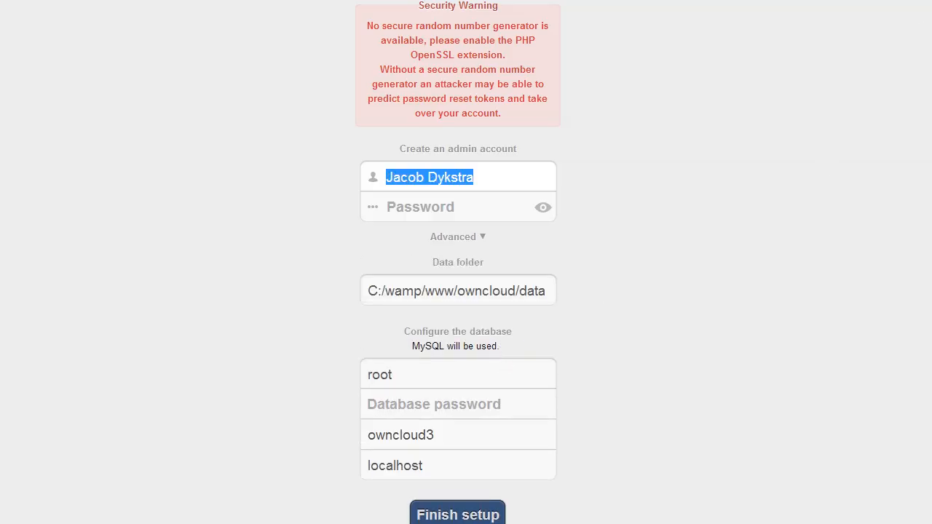
- Confirm the setup form with database user root, name owncloud3, host localhost
click(457, 513)
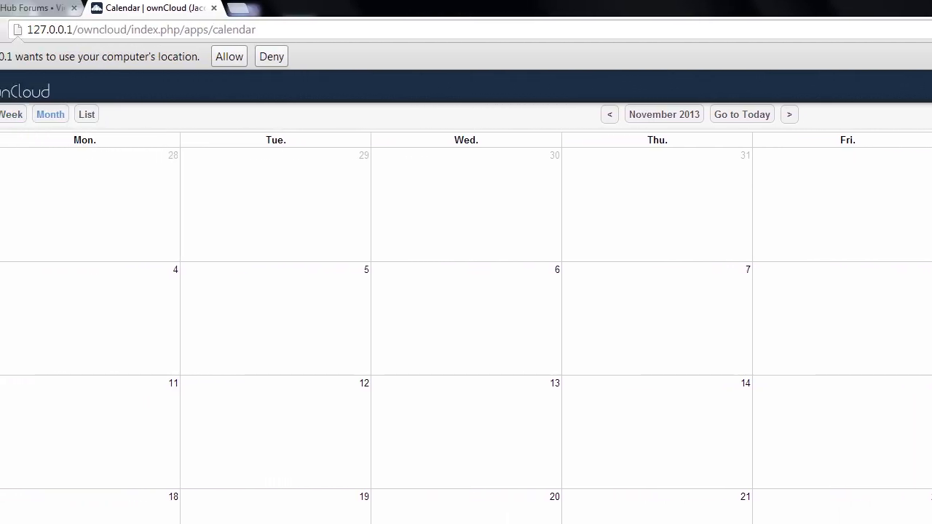
click(66, 9)
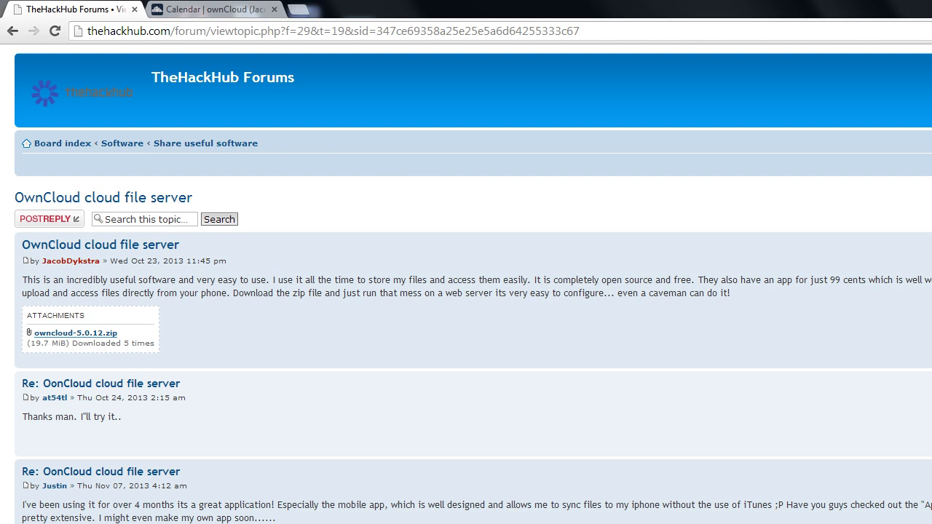
- Return to TheHackHub Forums board index from the OwnCloud topic
click(62, 143)
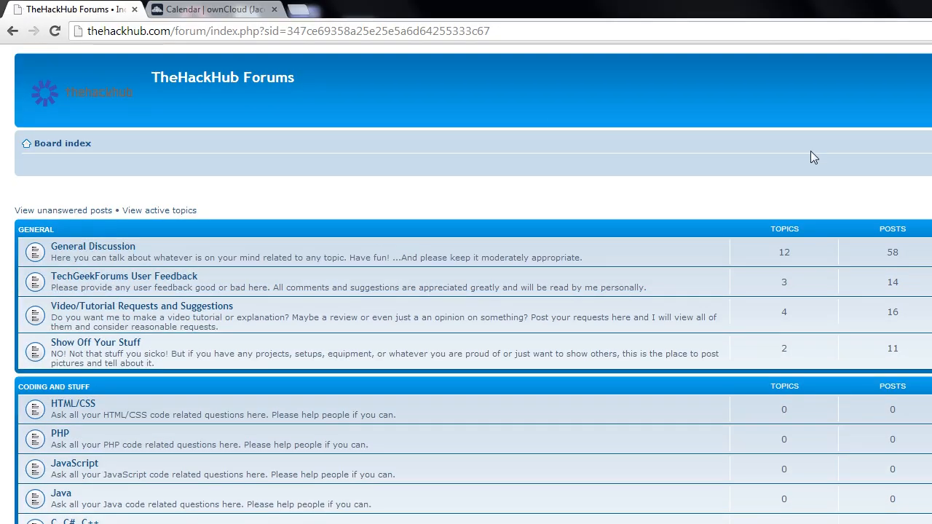